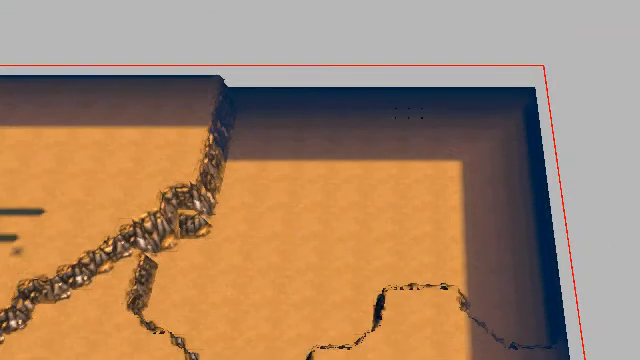
Step: Open the Water Tool from the Windows menu
left_click(436, 40)
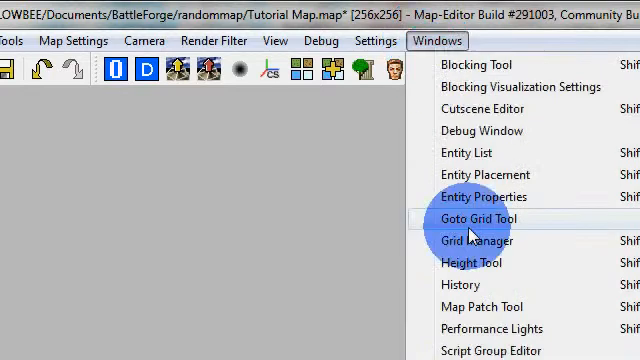
left_click(485, 218)
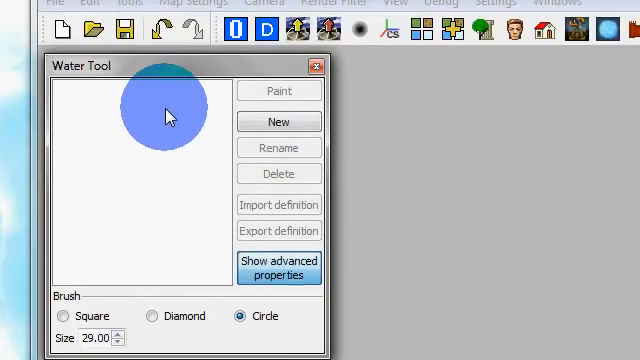
Step: Create a new water definition and rename it to Lake
left_click(279, 121)
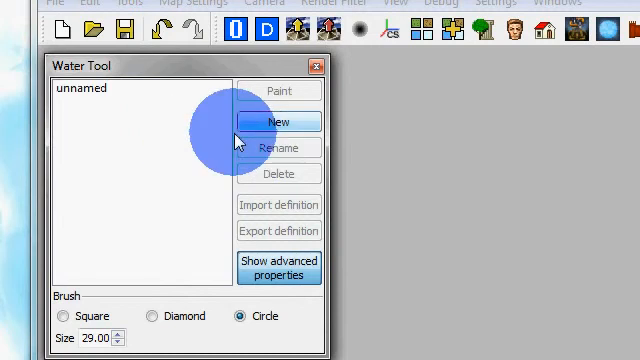
left_click(279, 121)
type("Lake")
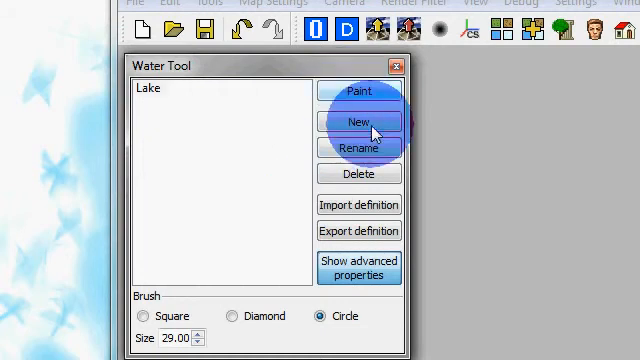
left_click(359, 121)
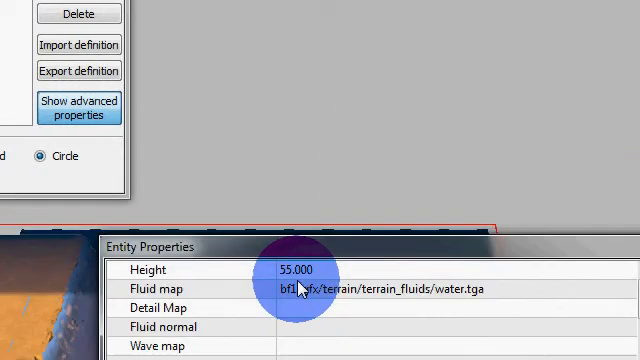
Step: Change the Lake water's height from 55 to 48 and close its properties
scroll("down", 3)
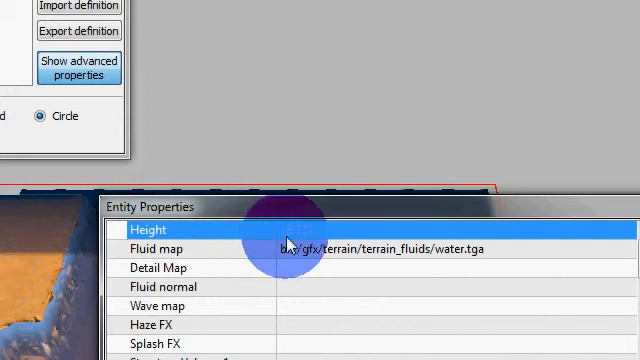
left_click(81, 67)
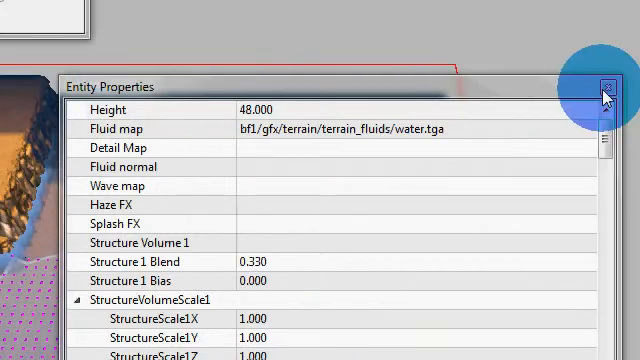
left_click(603, 88)
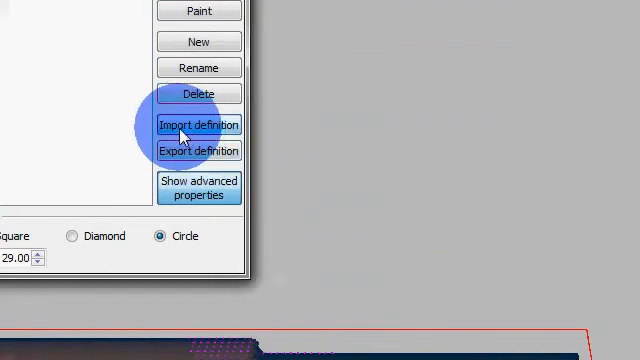
Step: Import water_generator.xml as the Lake water definition
left_click(197, 125)
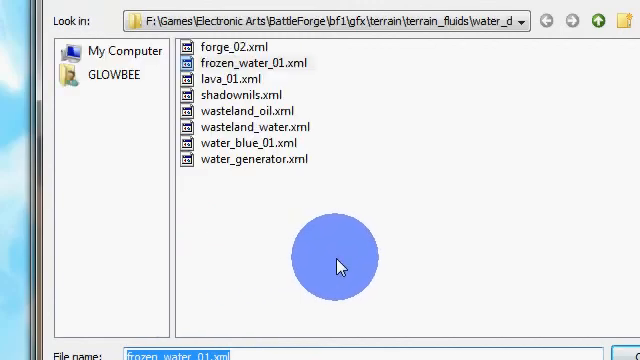
left_click(255, 161)
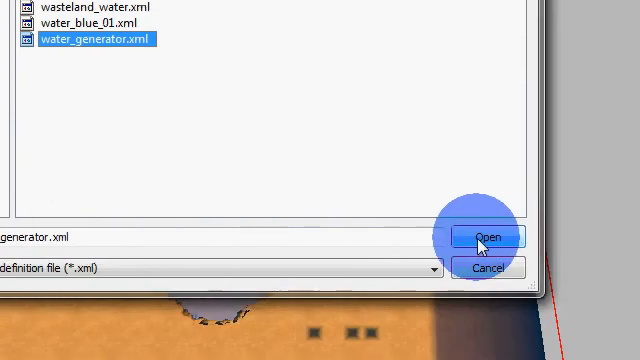
left_click(489, 236)
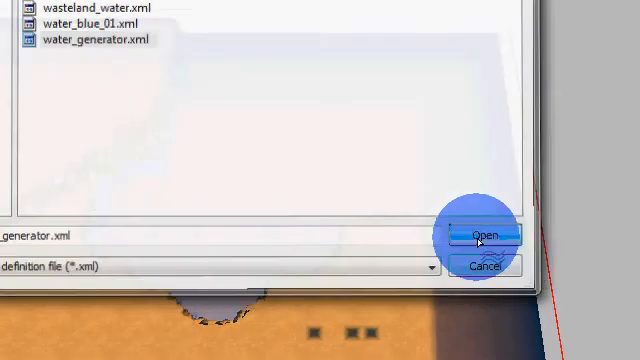
left_click(495, 234)
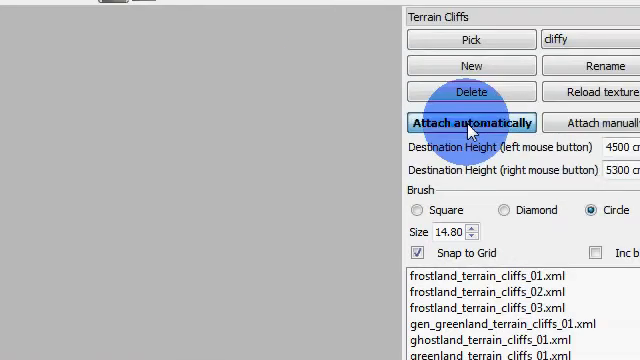
Step: Set the cliffy Terrain Cliffs definition to attach cliffs automatically
left_click(470, 122)
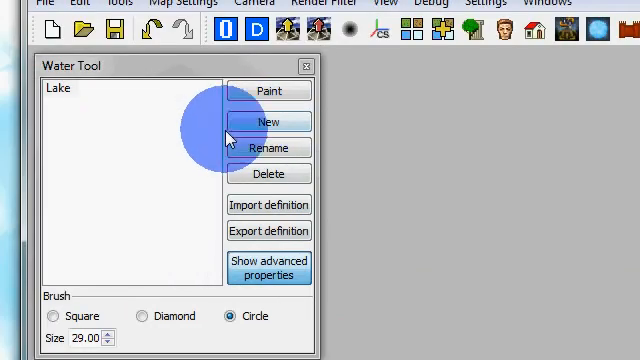
Step: Add a second water definition alongside Lake in the Water Tool
left_click(277, 121)
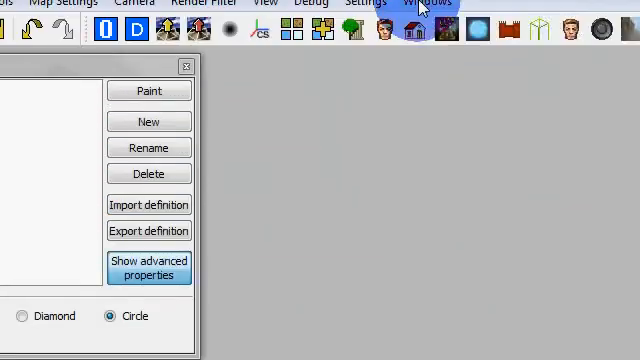
Step: Set the new water's height to 54 and paint it into the cliff-top hollow
left_click(427, 12)
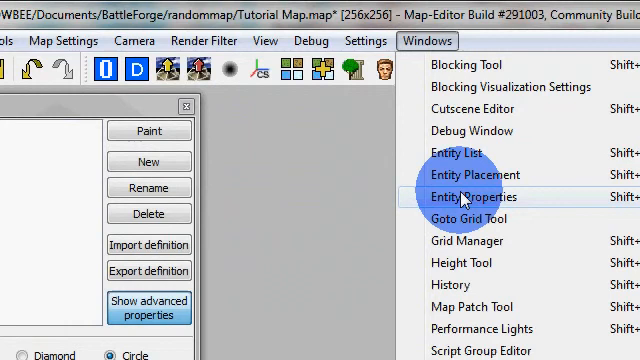
left_click(470, 196)
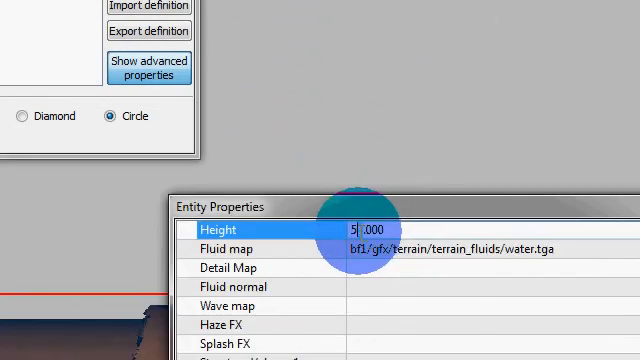
type("4")
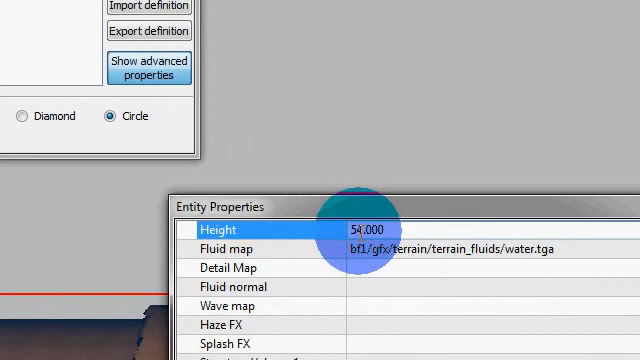
scroll("down", 3)
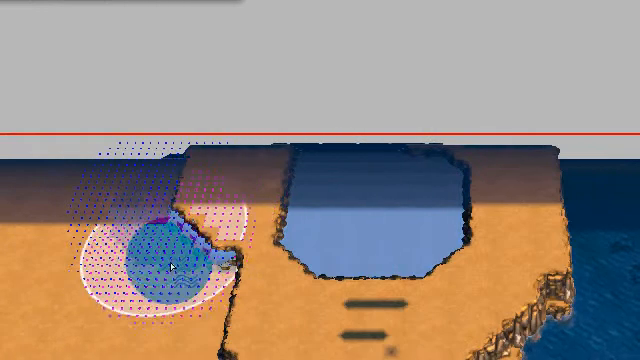
scroll("down", 3)
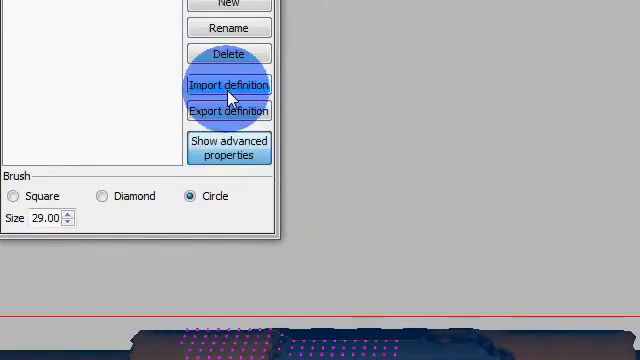
Step: Import the frozen water definition file to give the pond an icy surface
left_click(228, 84)
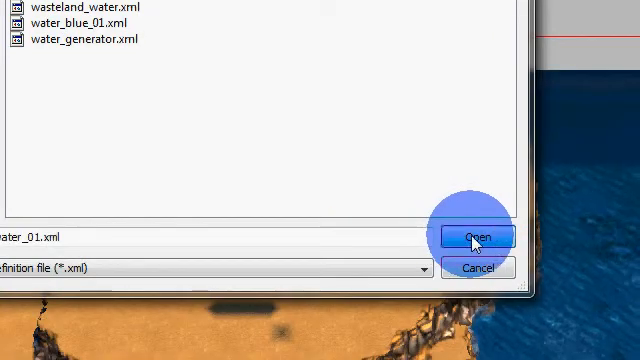
left_click(488, 236)
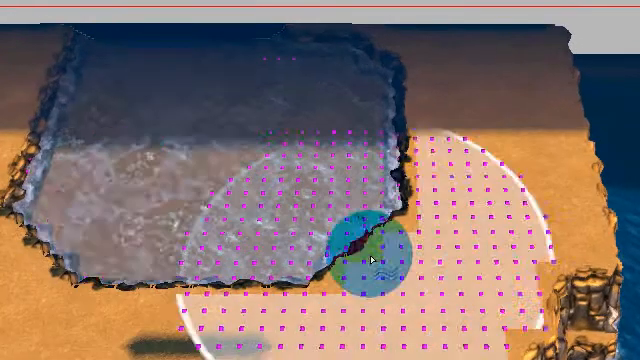